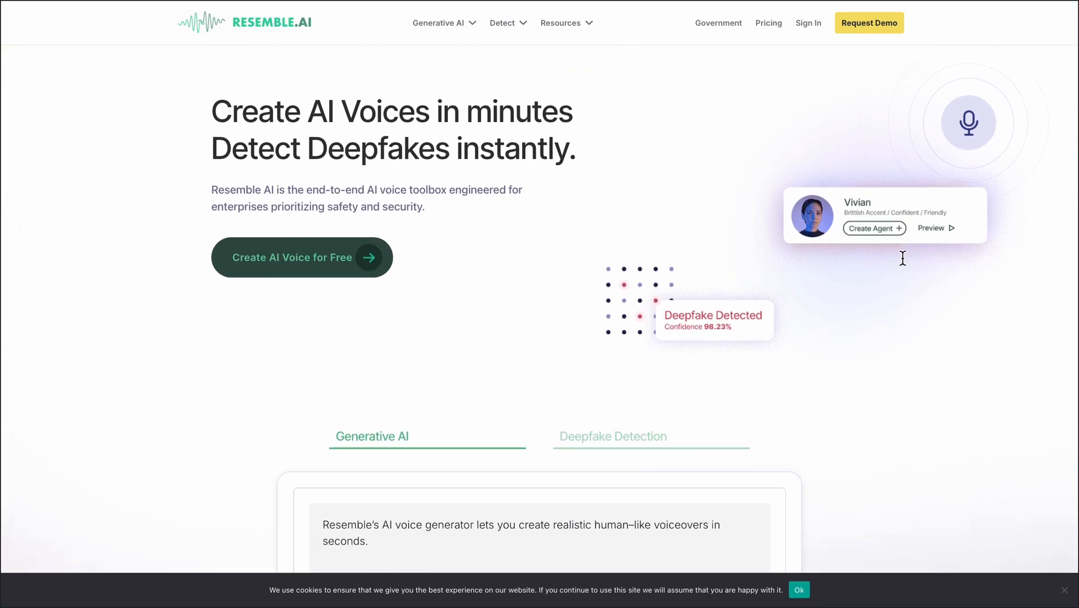
- Scroll down the Resemble AI homepage and switch the demo to the Deepfake Detection upload
scroll(down, 3)
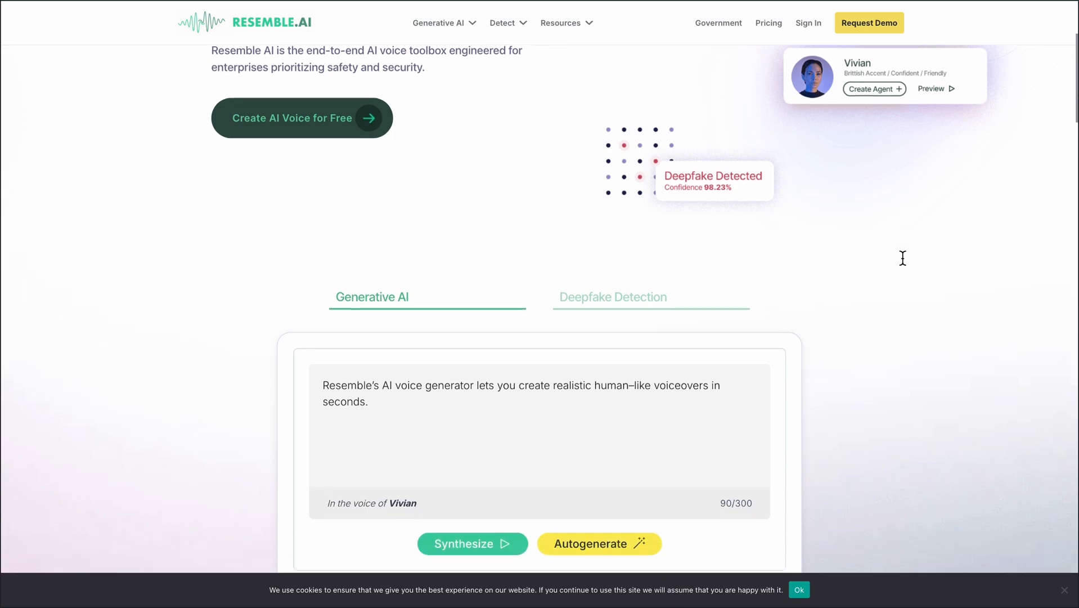
scroll(down, 3)
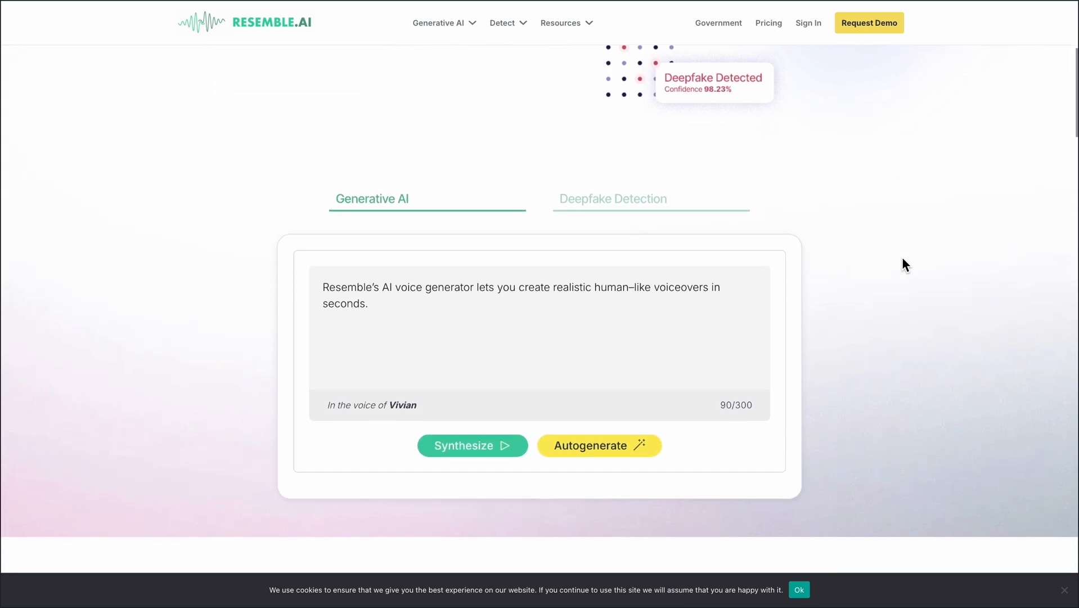
scroll(down, 3)
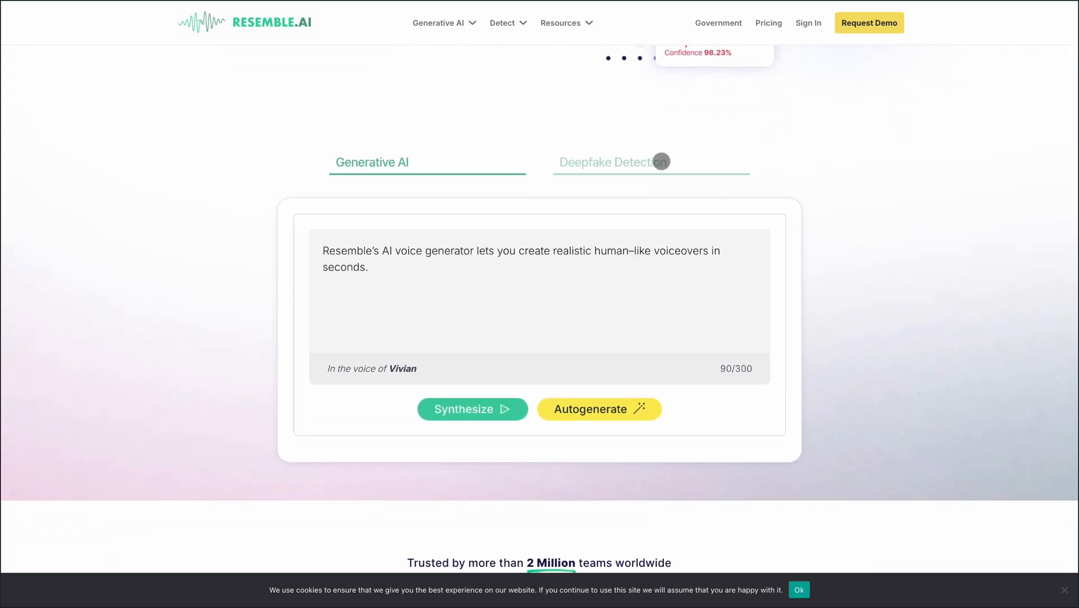
click(610, 159)
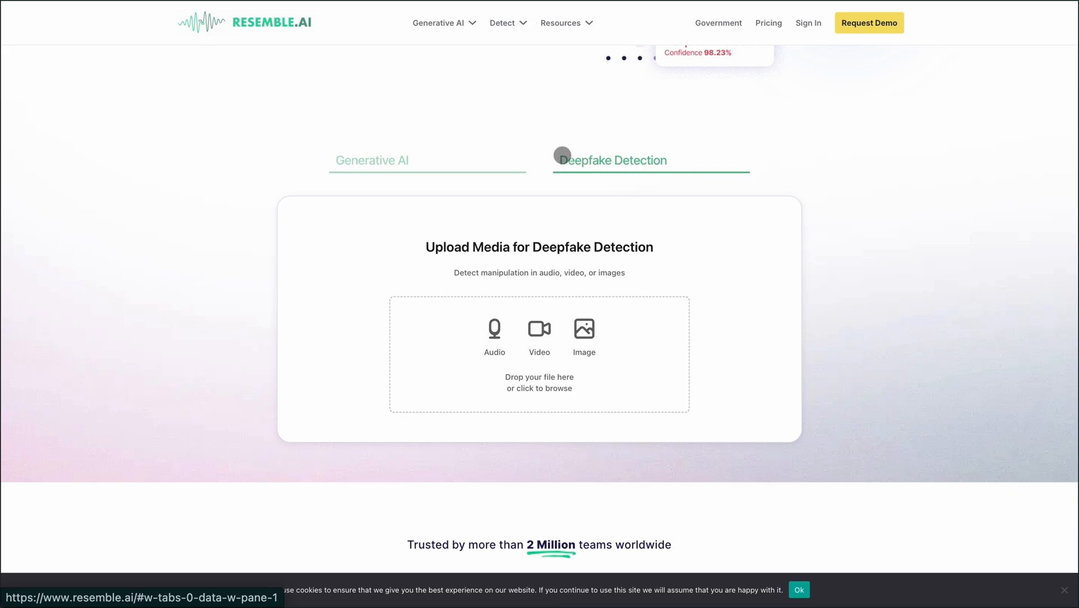
- Scroll down to the 'Detect deepfakes' feature section
scroll(down, 3)
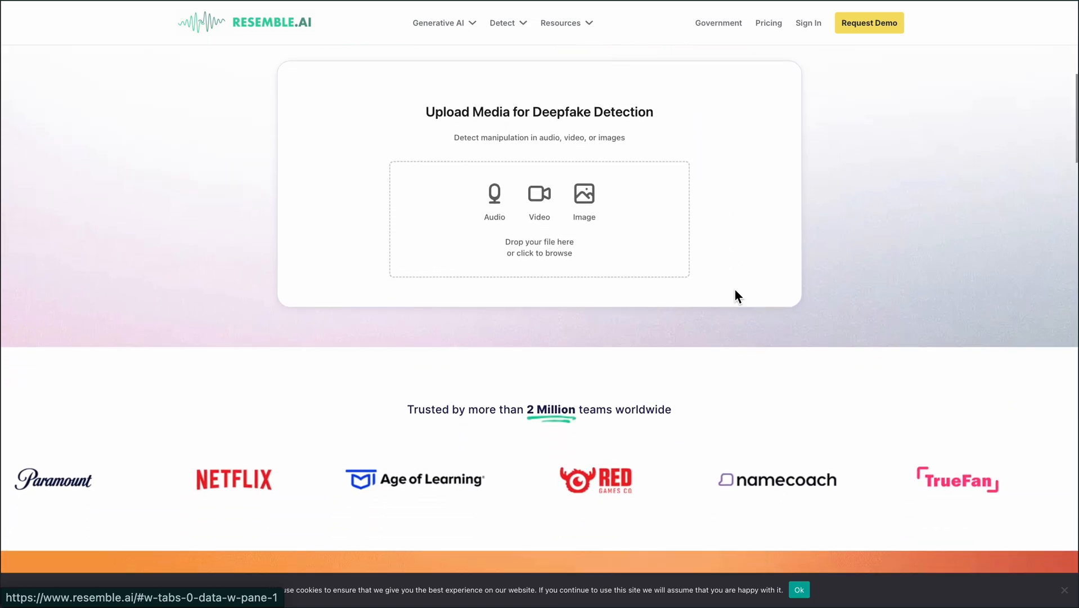
scroll(down, 3)
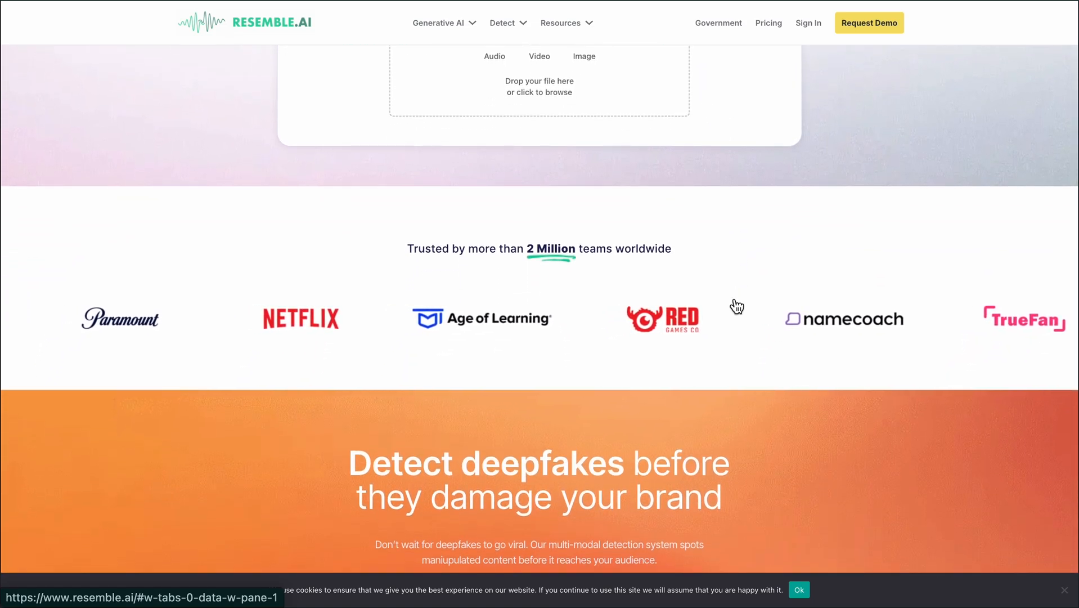
scroll(down, 3)
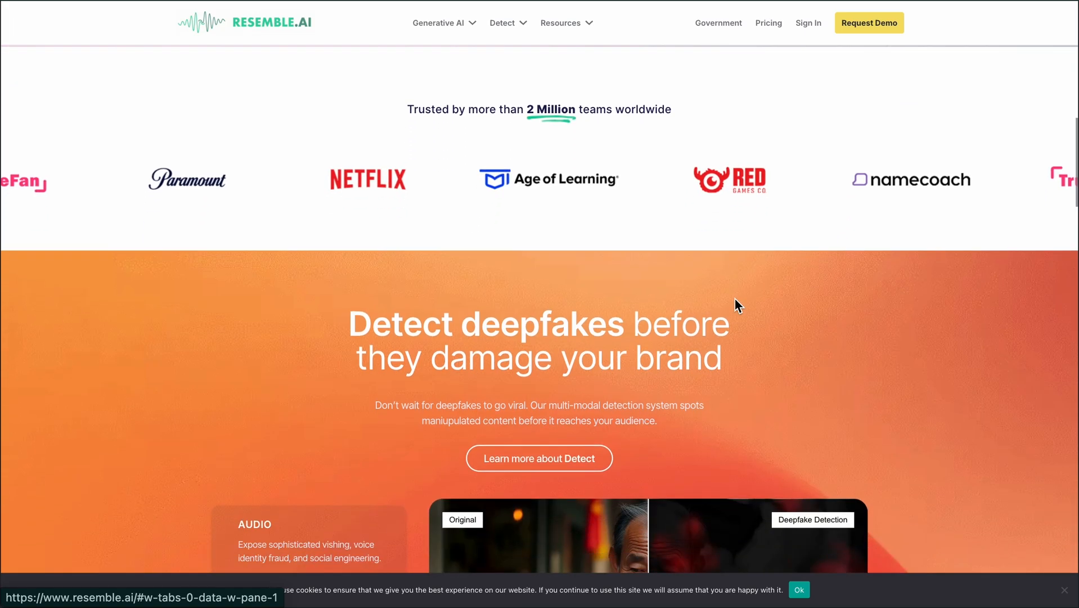
scroll(down, 3)
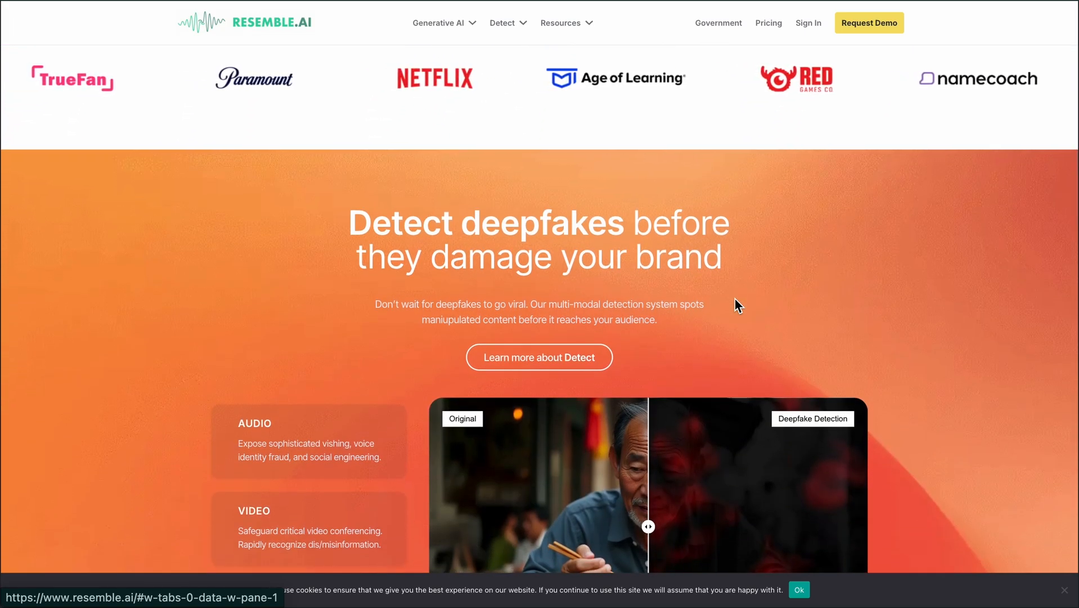
scroll(down, 3)
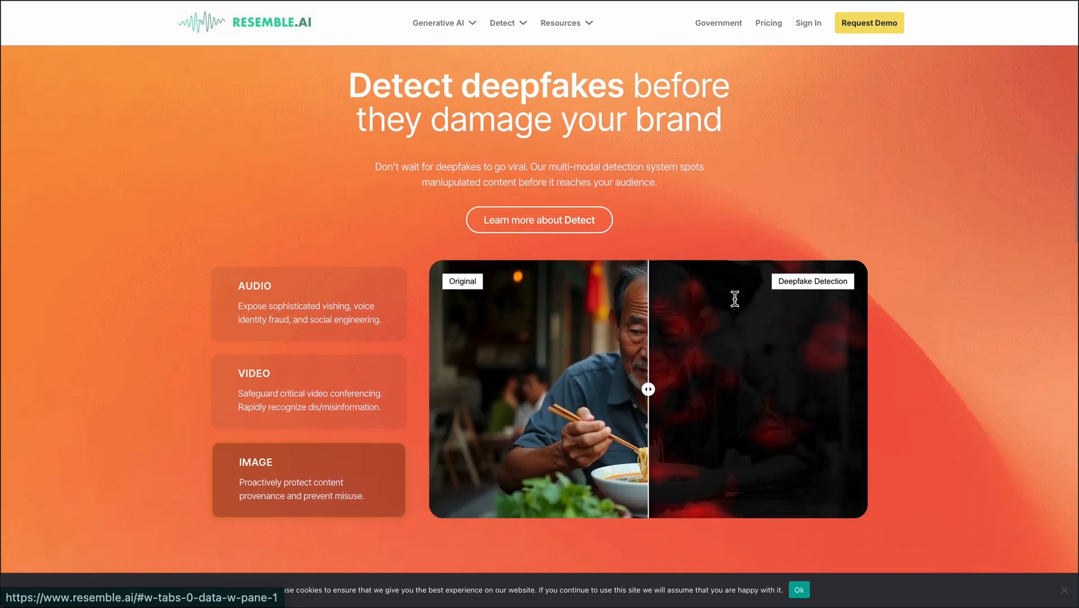
scroll(down, 3)
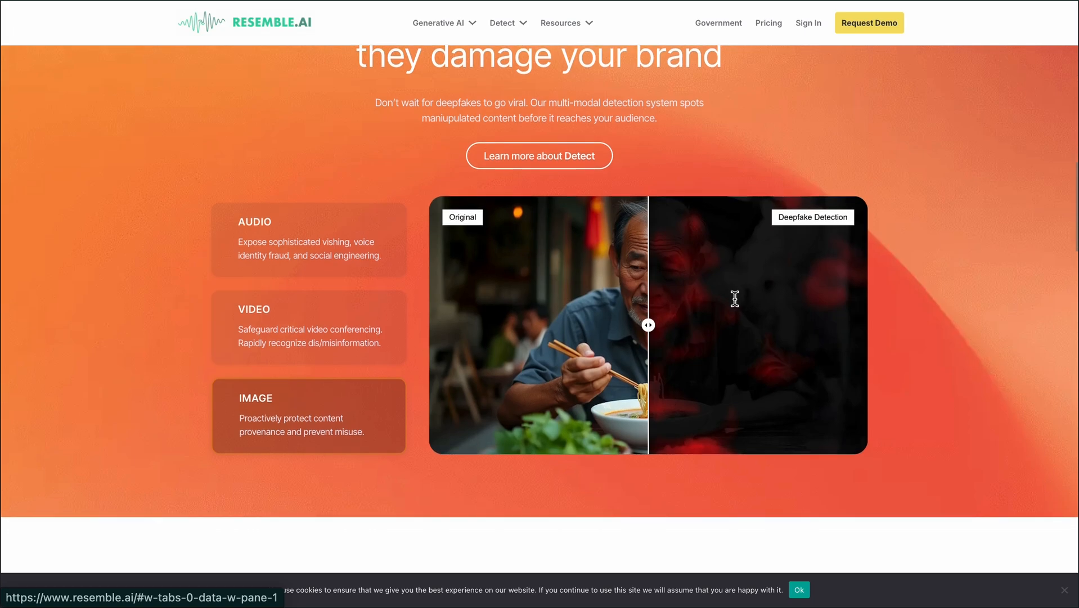
scroll(down, 3)
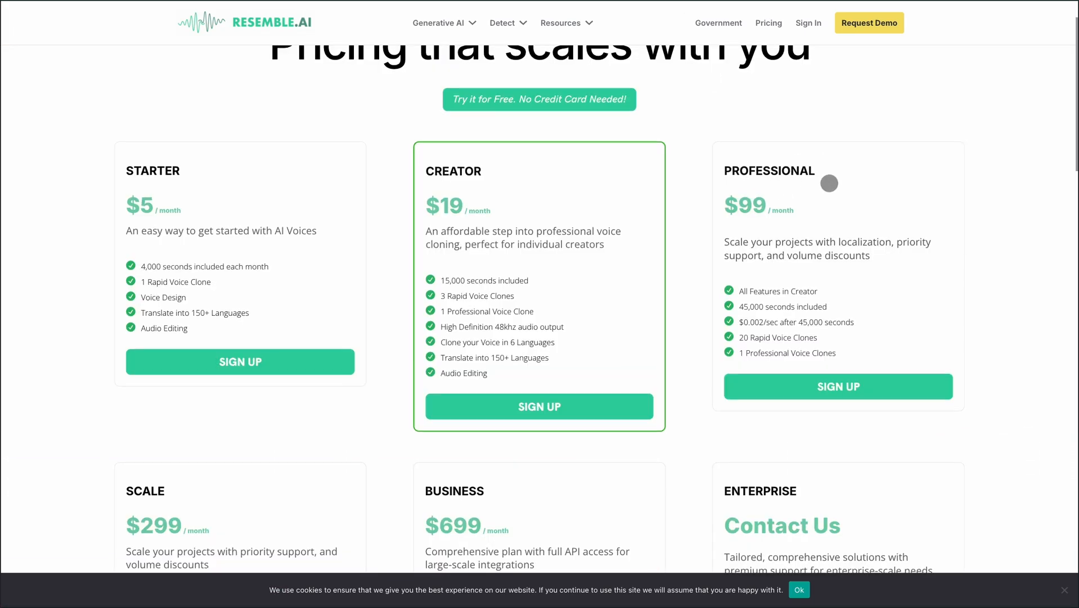
- Scroll through Resemble AI's pricing plan cards, from Starter at $5/month to Enterprise
scroll(down, 3)
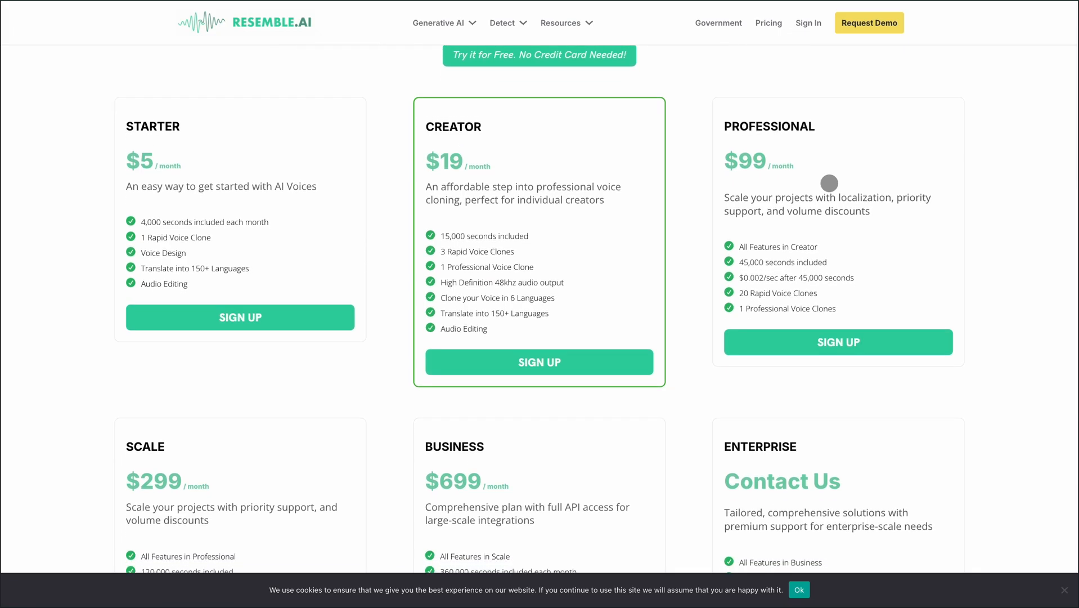
scroll(down, 3)
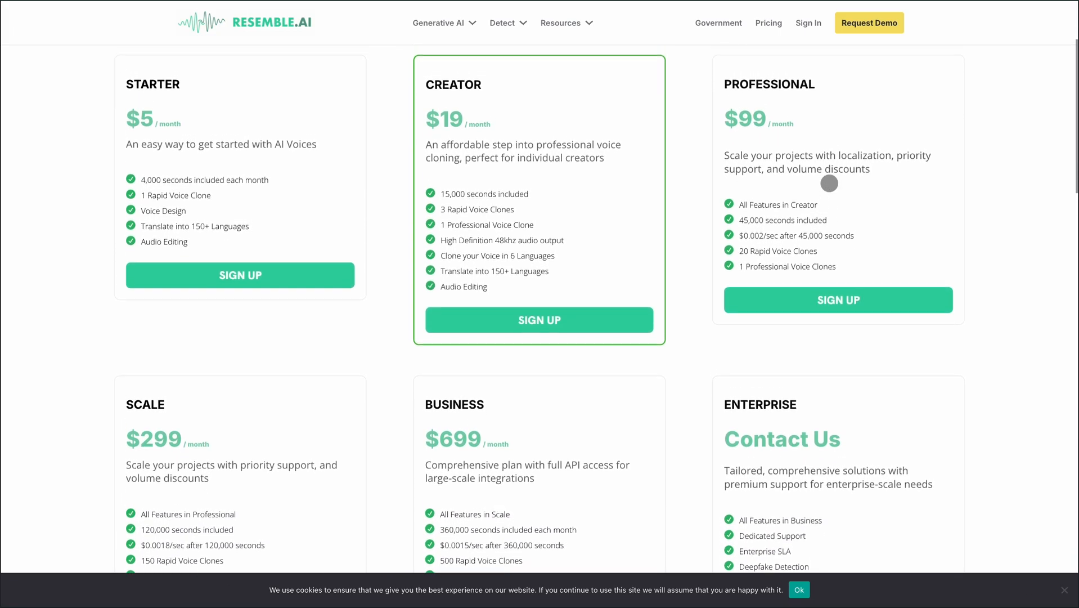
scroll(down, 3)
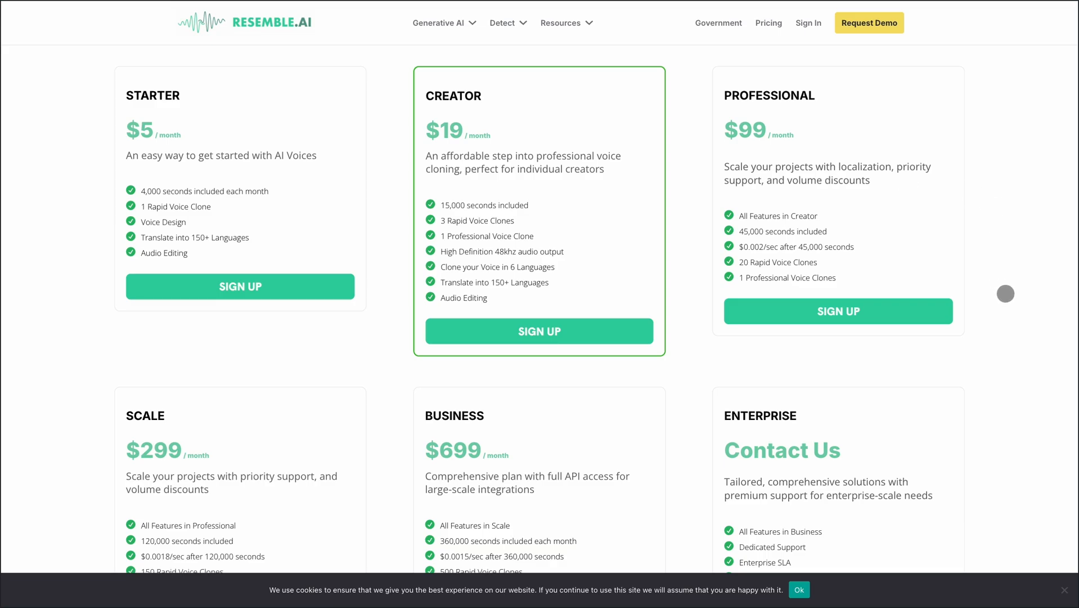
scroll(down, 3)
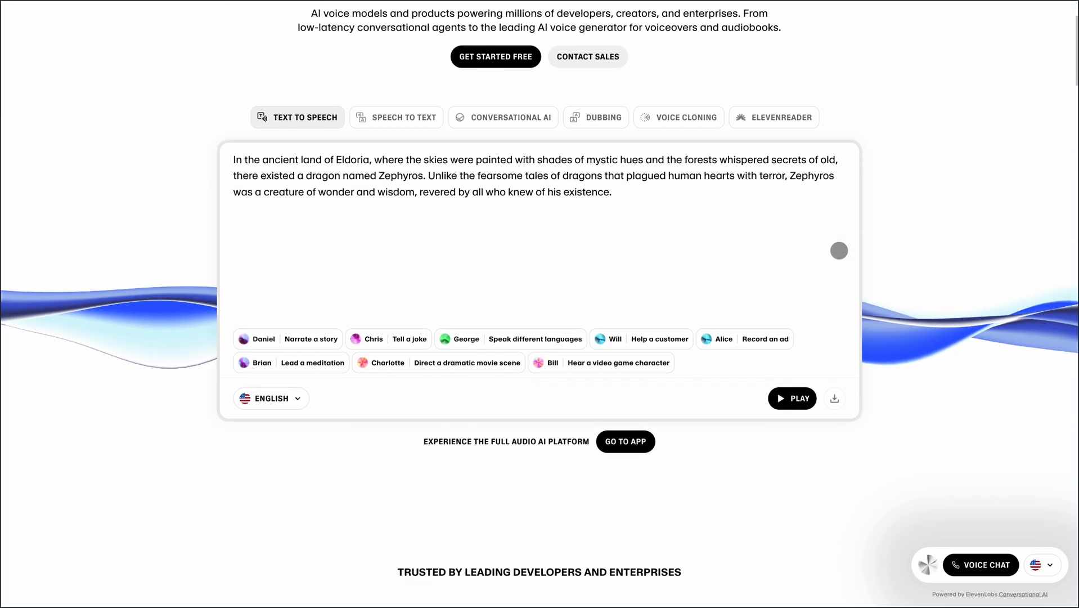
- Scroll the ElevenLabs homepage past the text-to-speech story demo to the audiobooks section
scroll(down, 3)
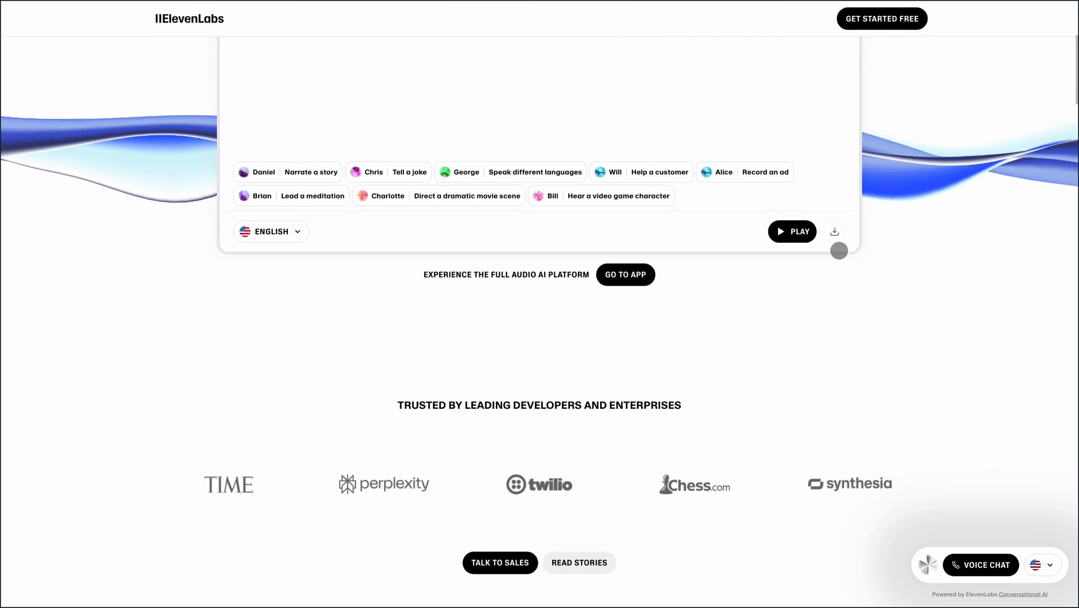
scroll(down, 3)
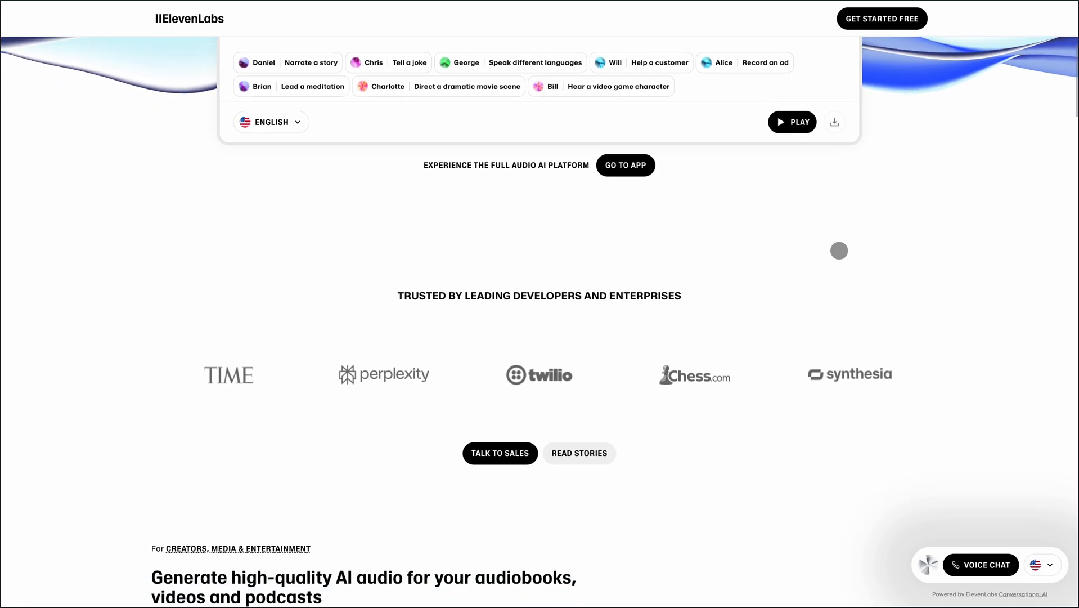
scroll(down, 3)
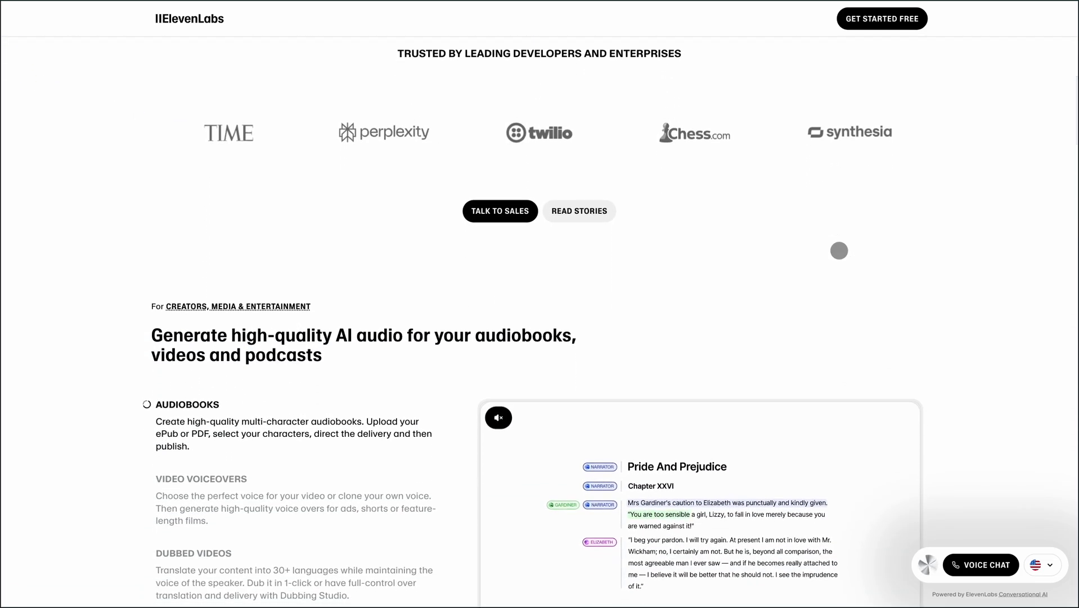
scroll(down, 3)
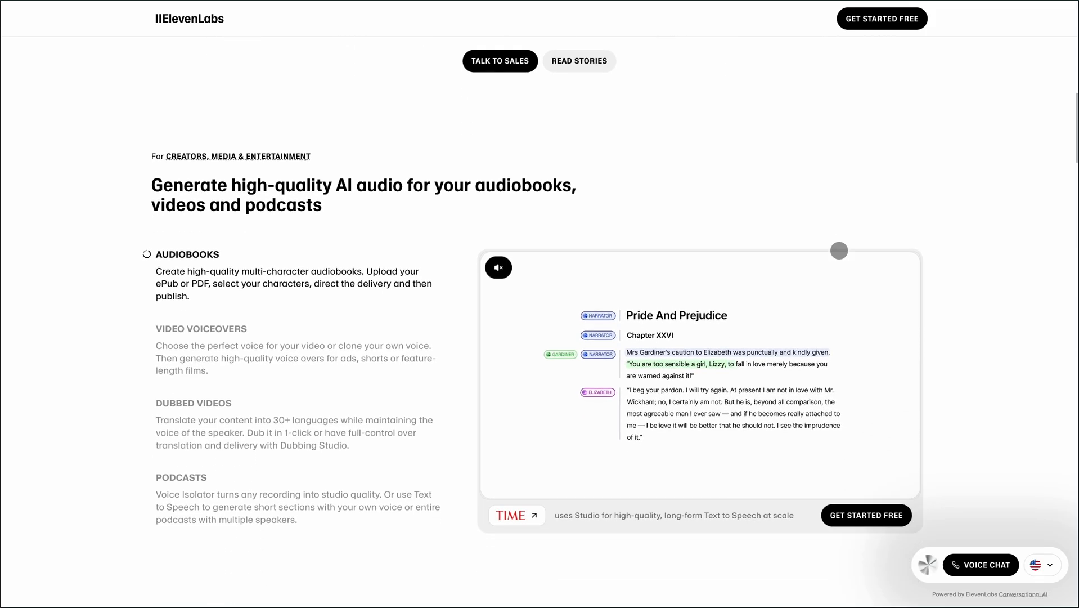
scroll(down, 3)
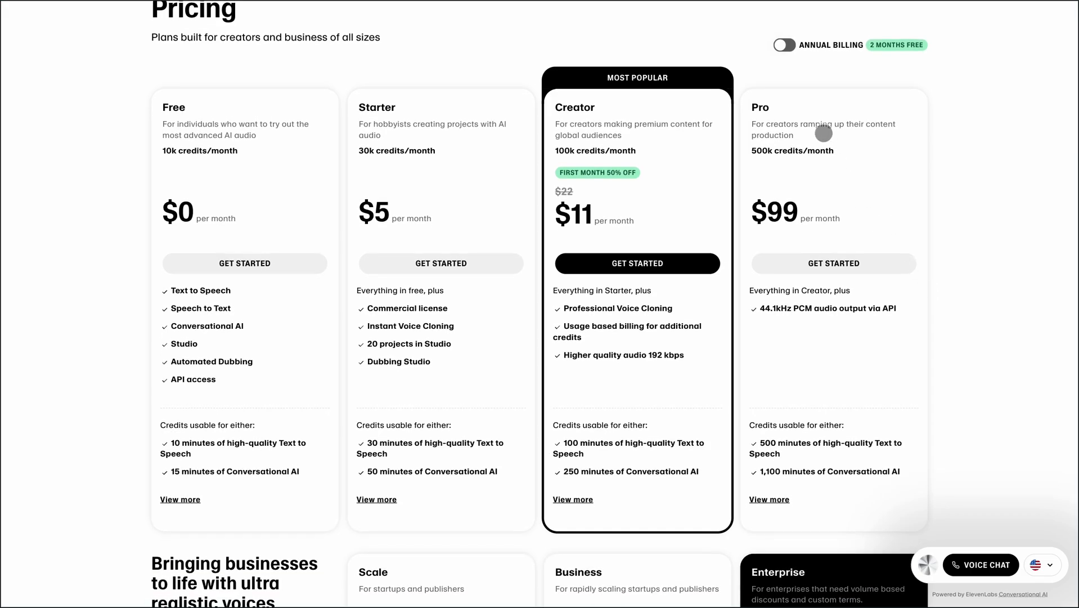
- Turn on Annual Billing on ElevenLabs pricing so Creator shows $18.33/month
click(782, 45)
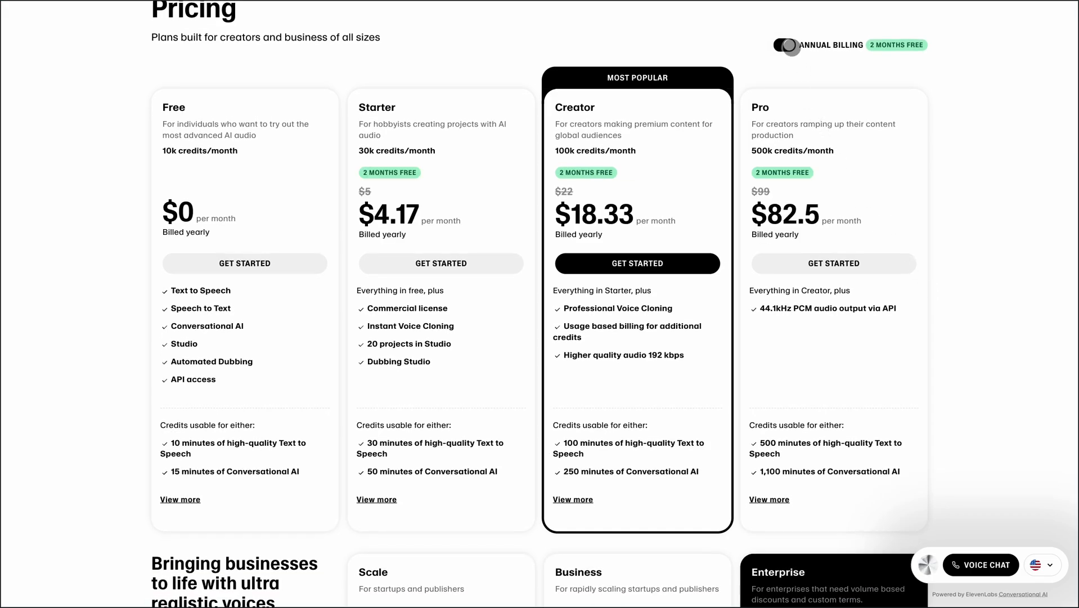
click(784, 45)
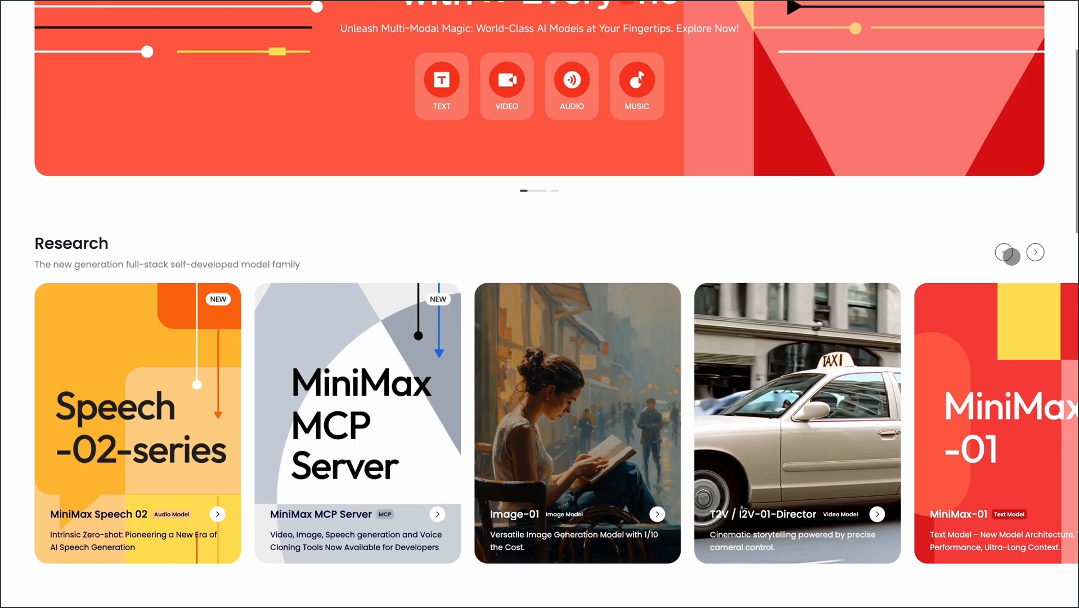
- Scroll the MiniMax homepage through Research models like Speech-02, Product cards, and What's New
scroll(down, 3)
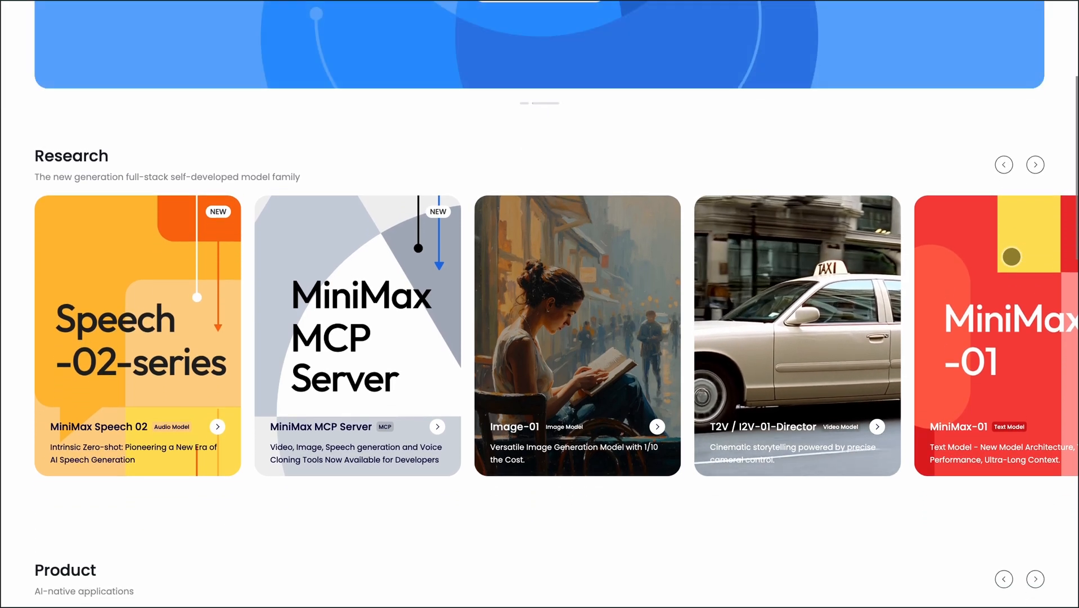
scroll(down, 3)
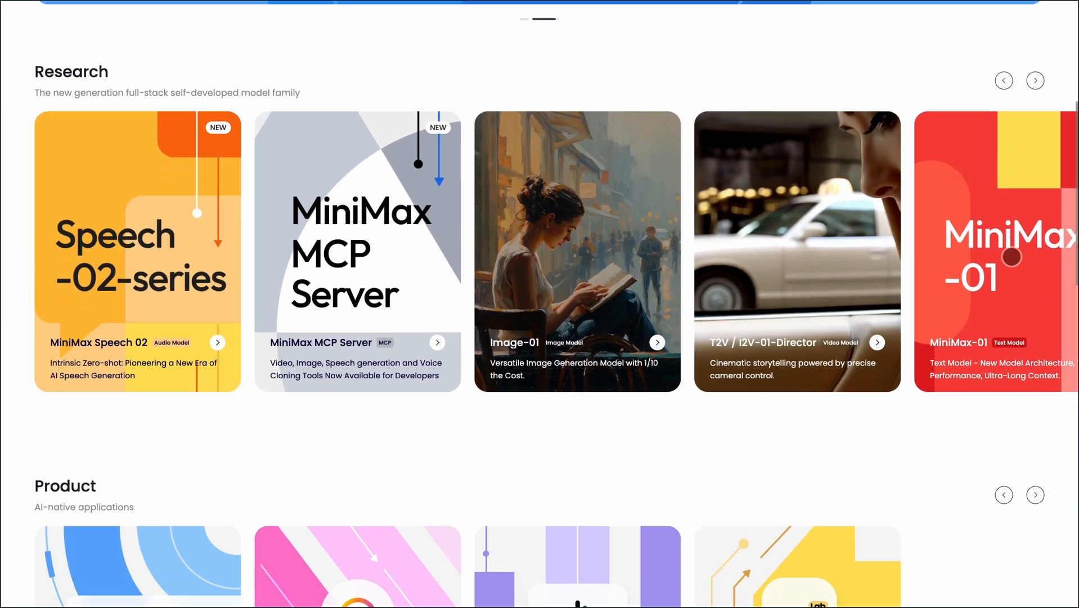
scroll(down, 3)
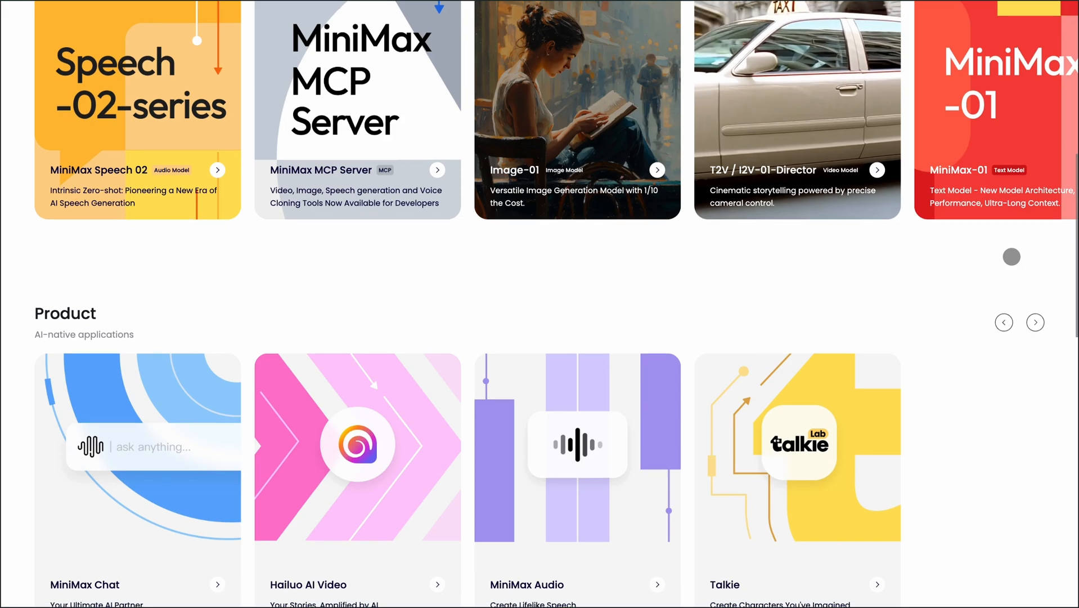
scroll(down, 3)
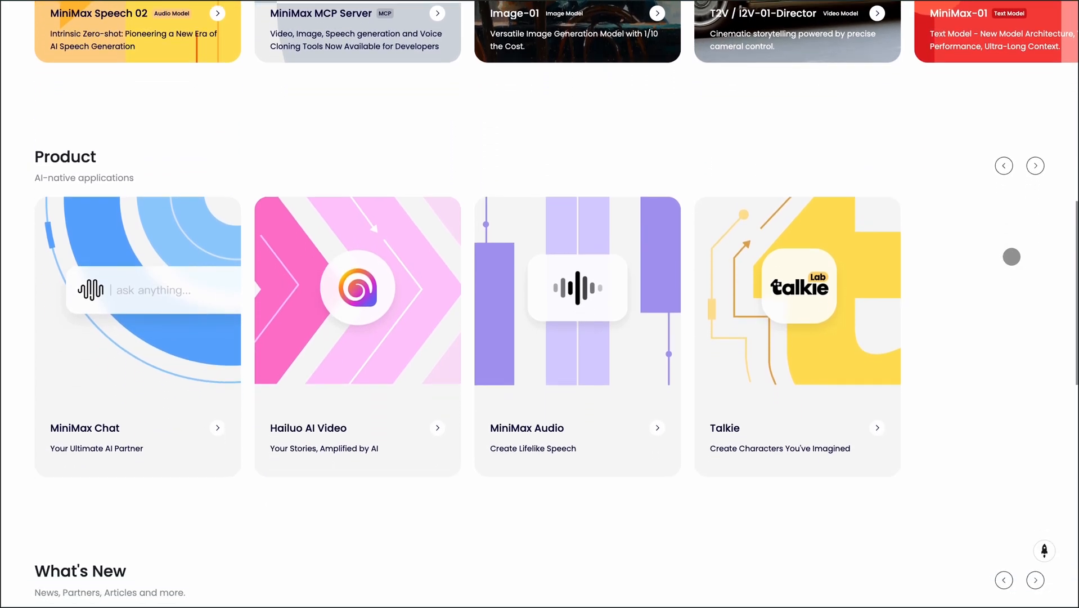
scroll(down, 3)
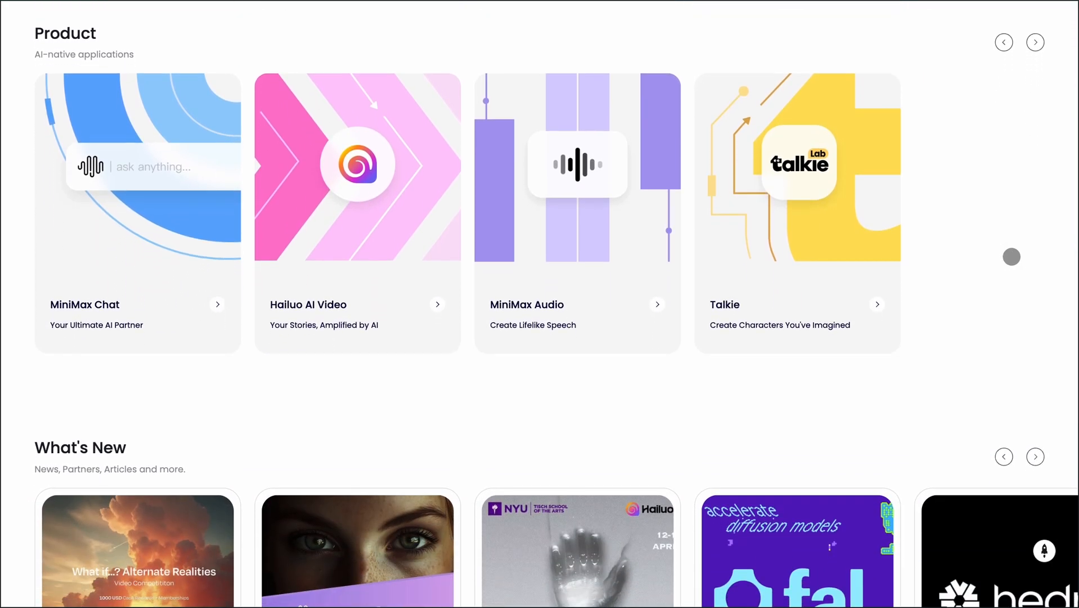
scroll(down, 3)
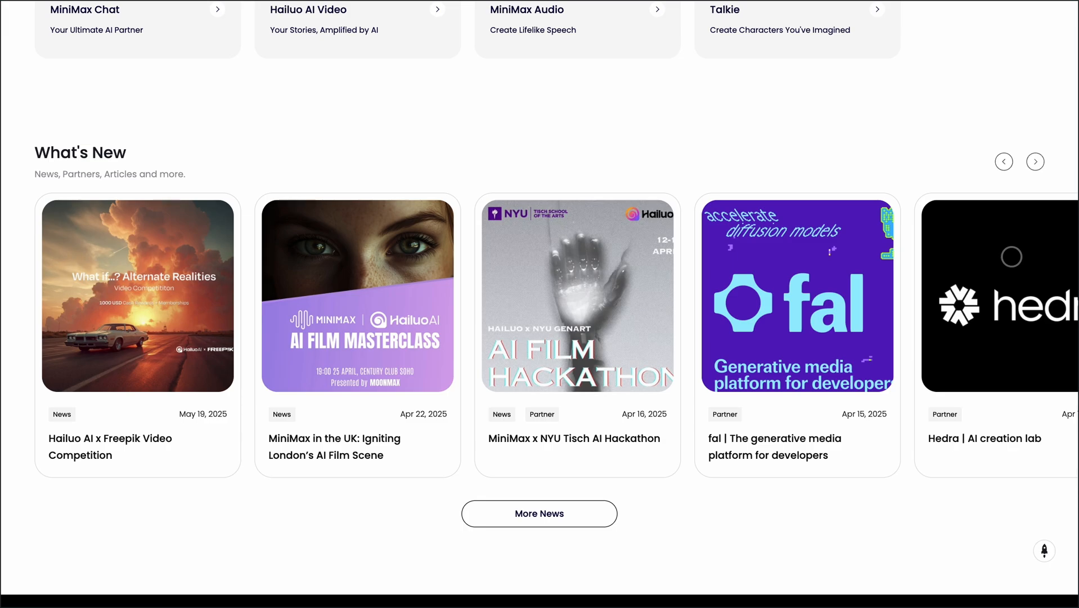
scroll(down, 3)
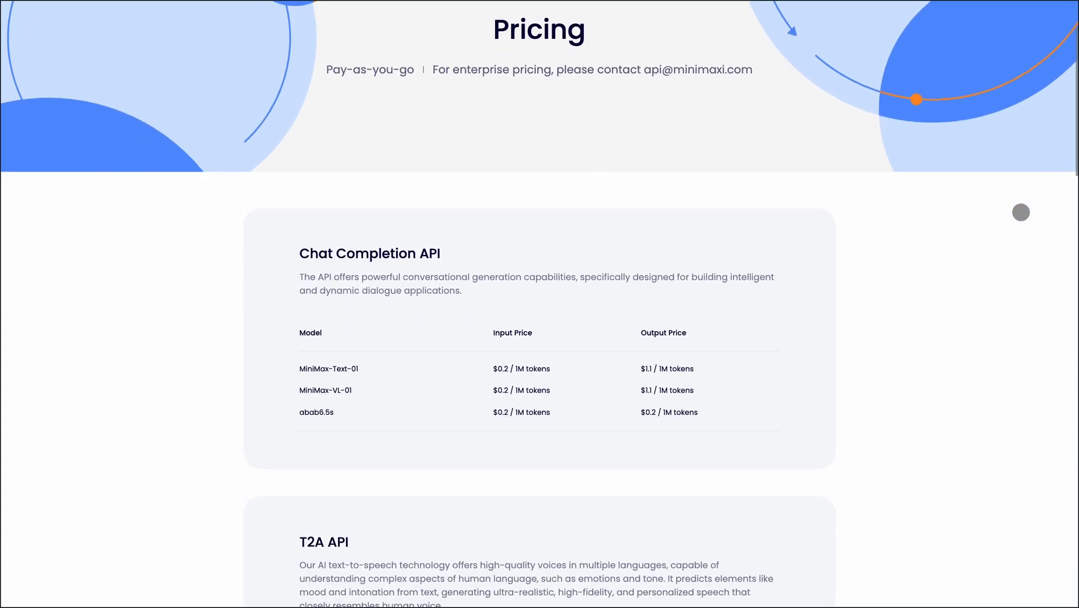
- Scroll MiniMax pricing through Chat Completion, T2A API and Voice Cloning rate tables
scroll(down, 3)
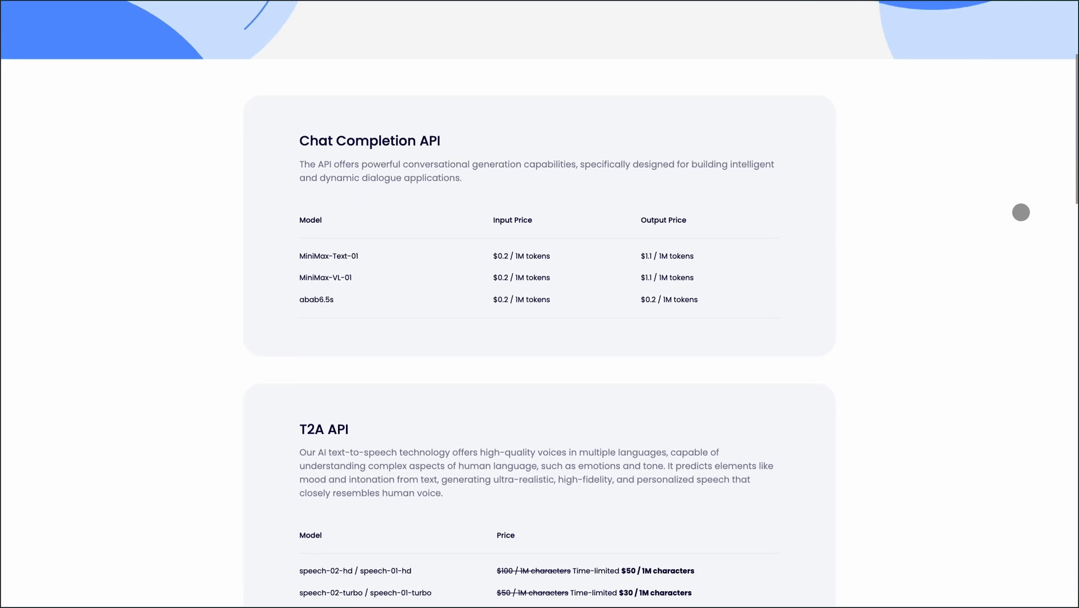
scroll(down, 3)
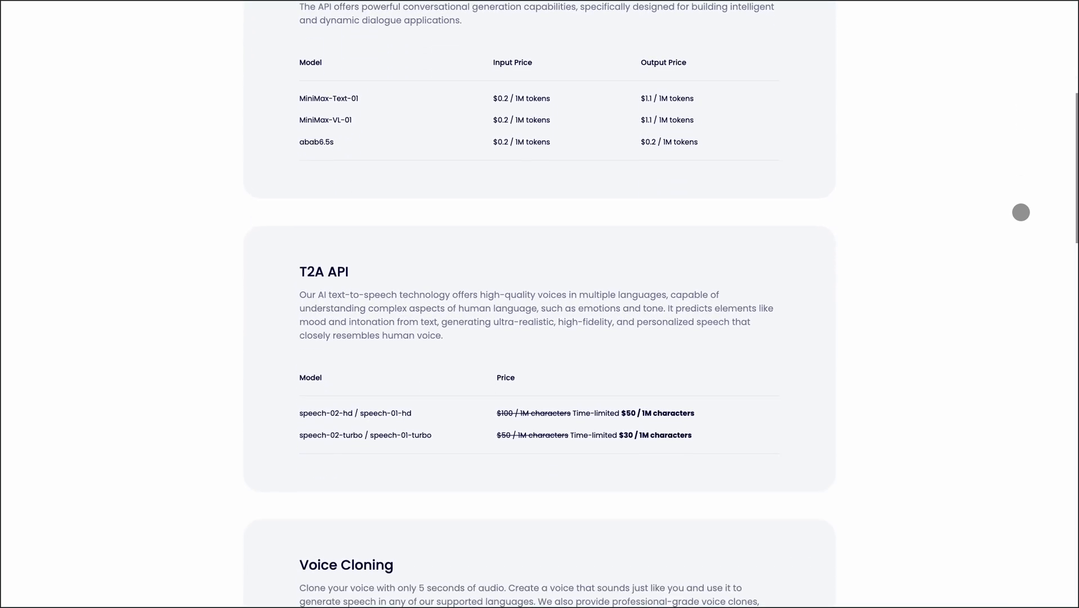
scroll(down, 3)
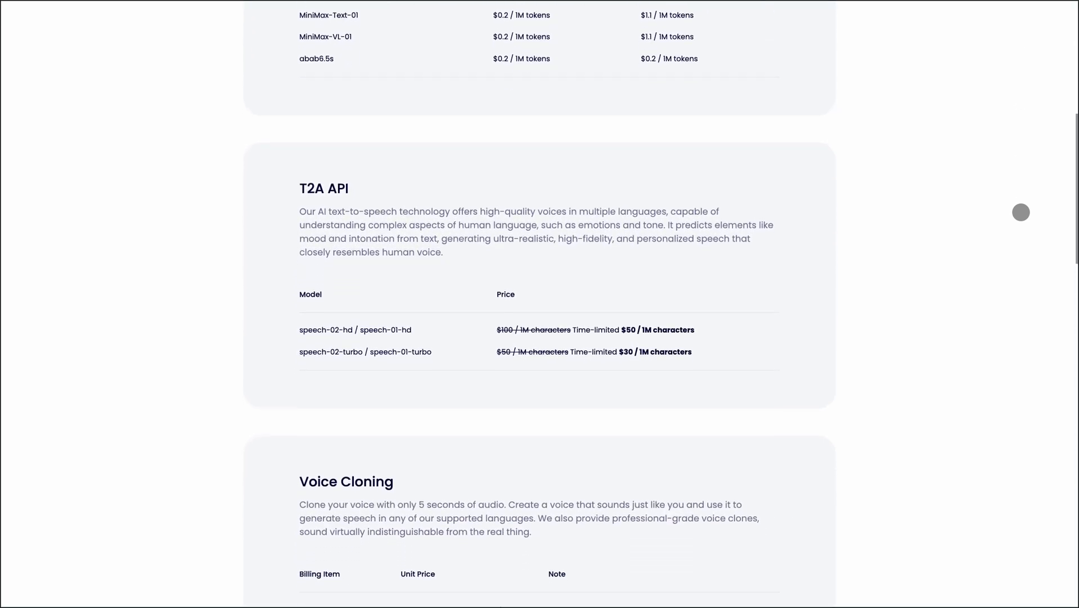
scroll(down, 3)
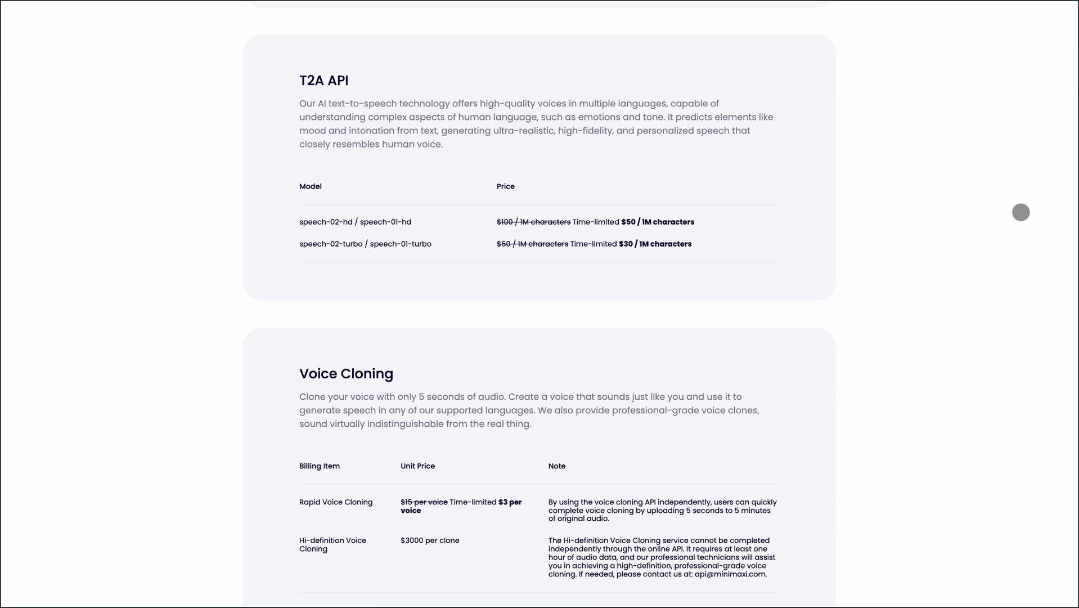
scroll(down, 3)
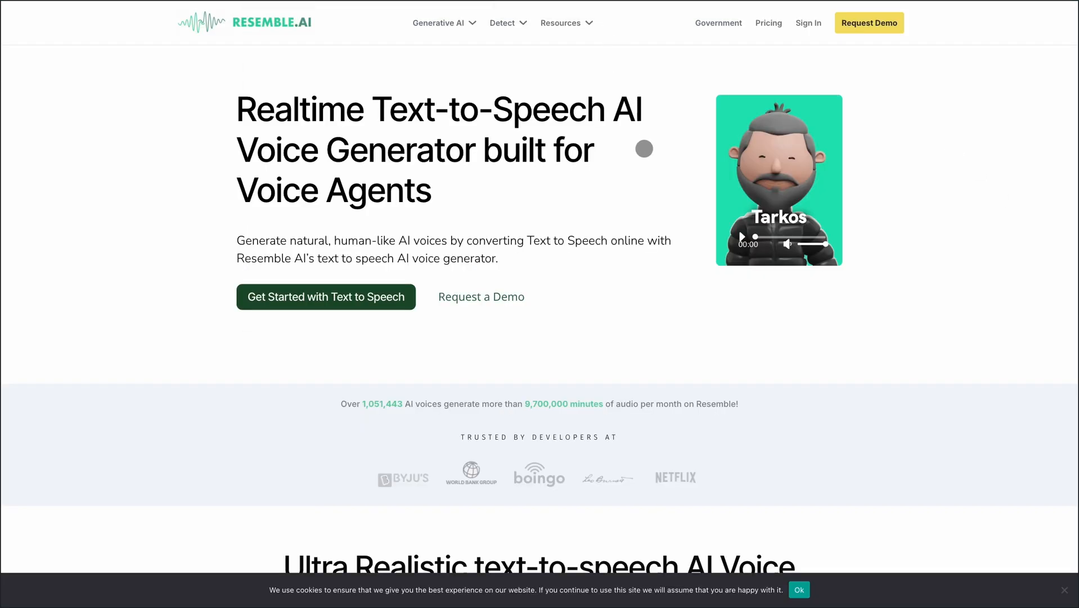
- Scroll Resemble AI's homepage to voice actors, then ElevenLabs' original vs clone samples
scroll(down, 3)
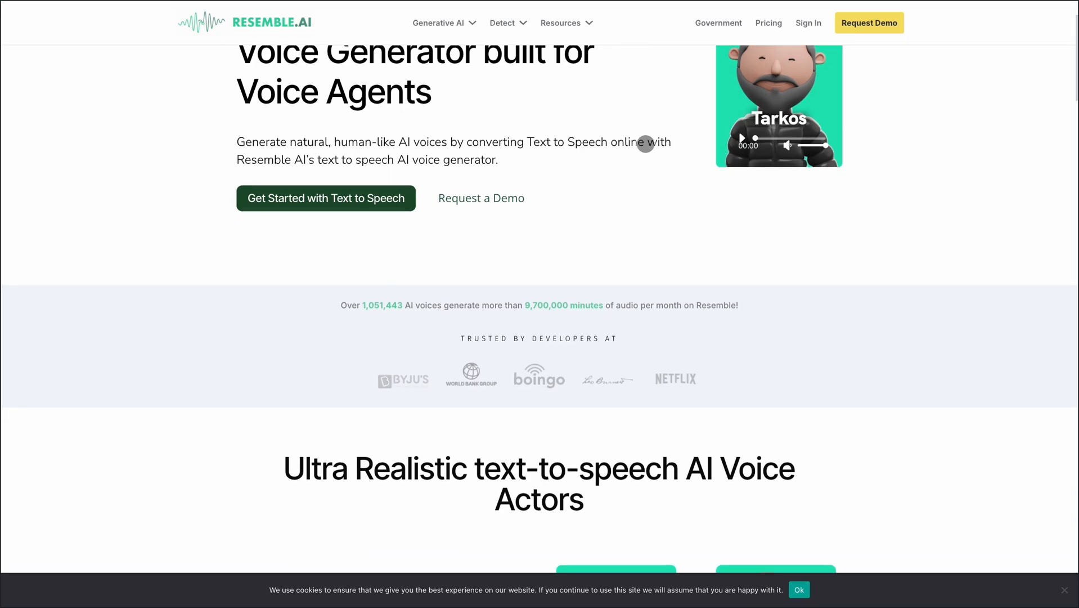
scroll(down, 3)
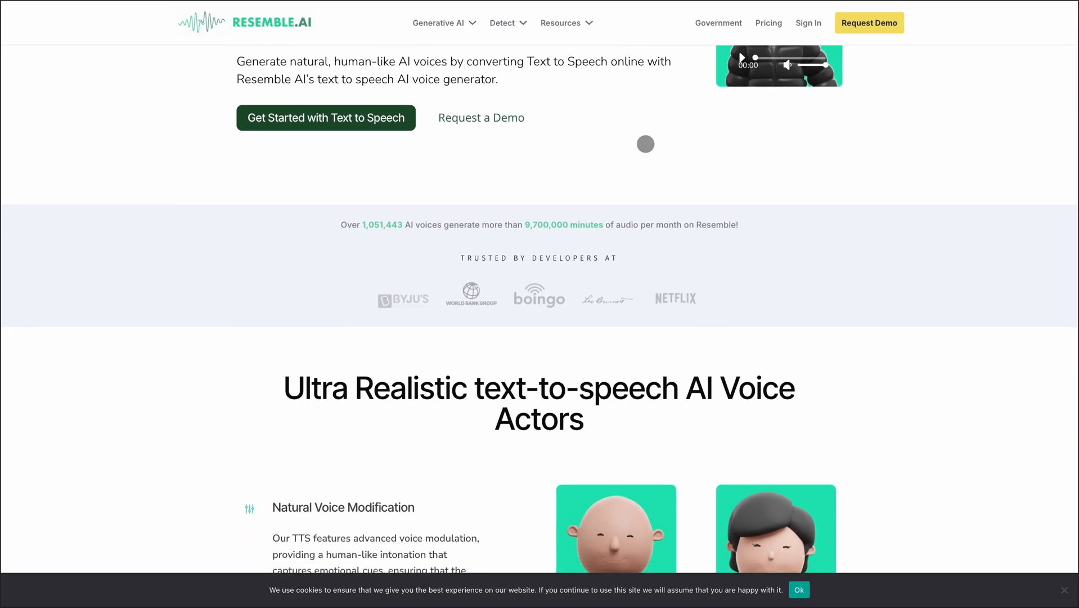
scroll(down, 3)
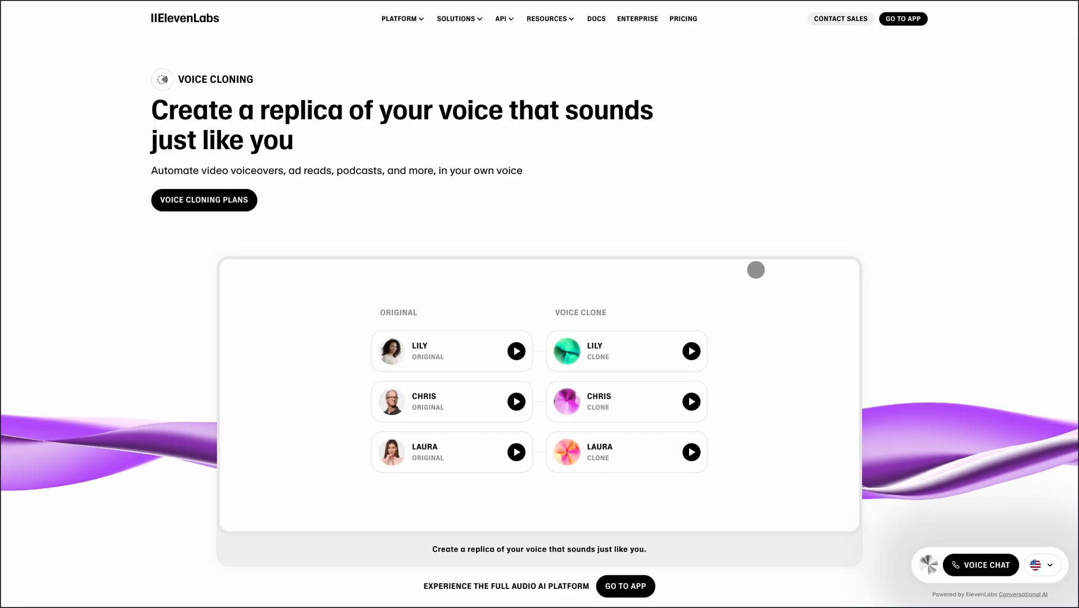
scroll(down, 3)
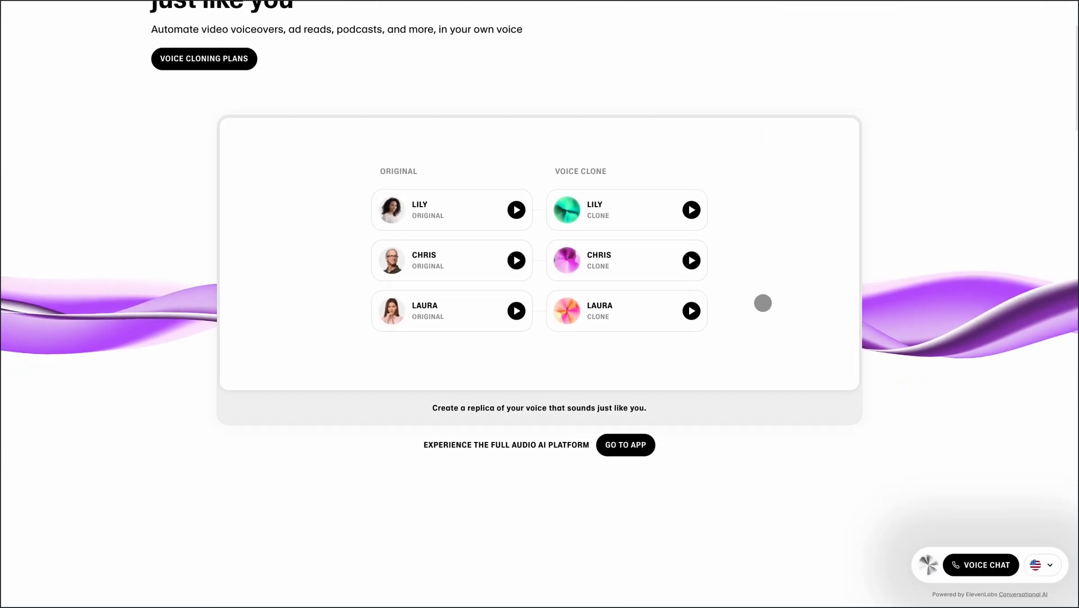
scroll(down, 3)
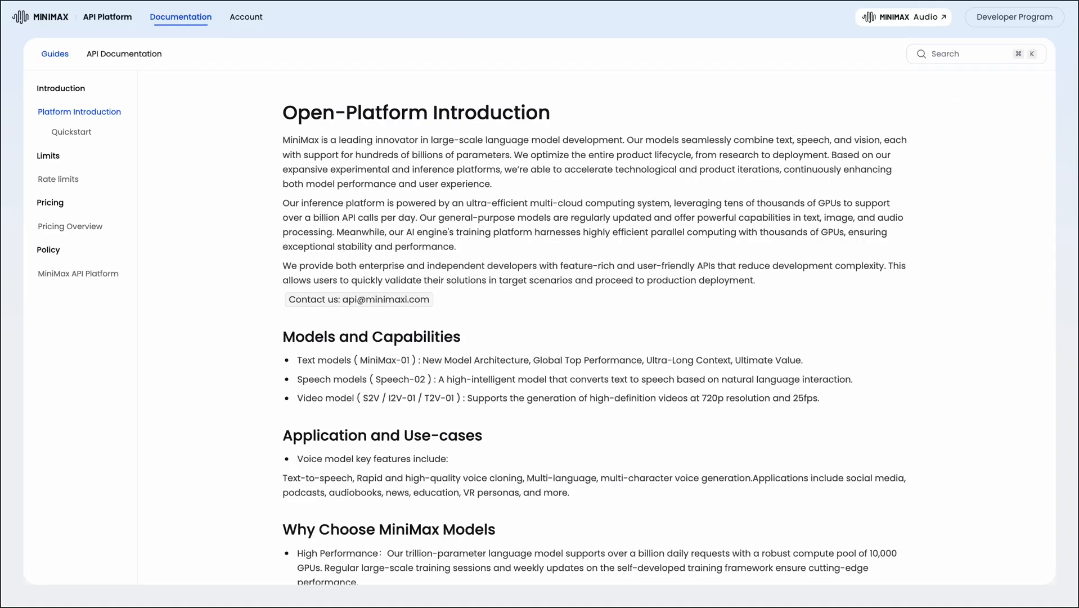
- Scroll MiniMax's Platform Introduction past Why Choose MiniMax Models to Developer Quickstart
scroll(down, 3)
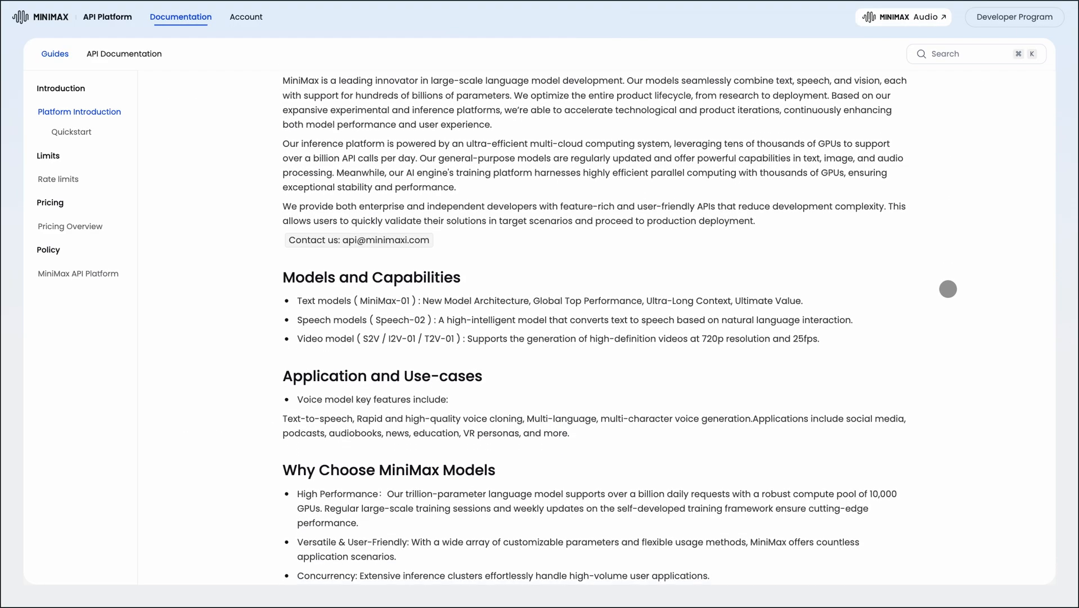
scroll(down, 3)
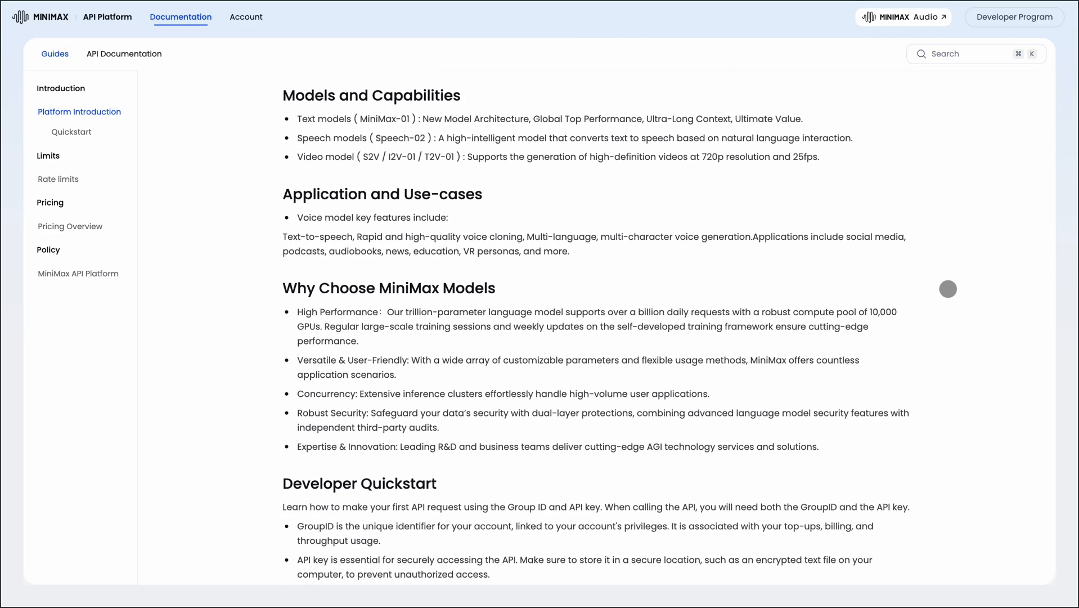
scroll(down, 3)
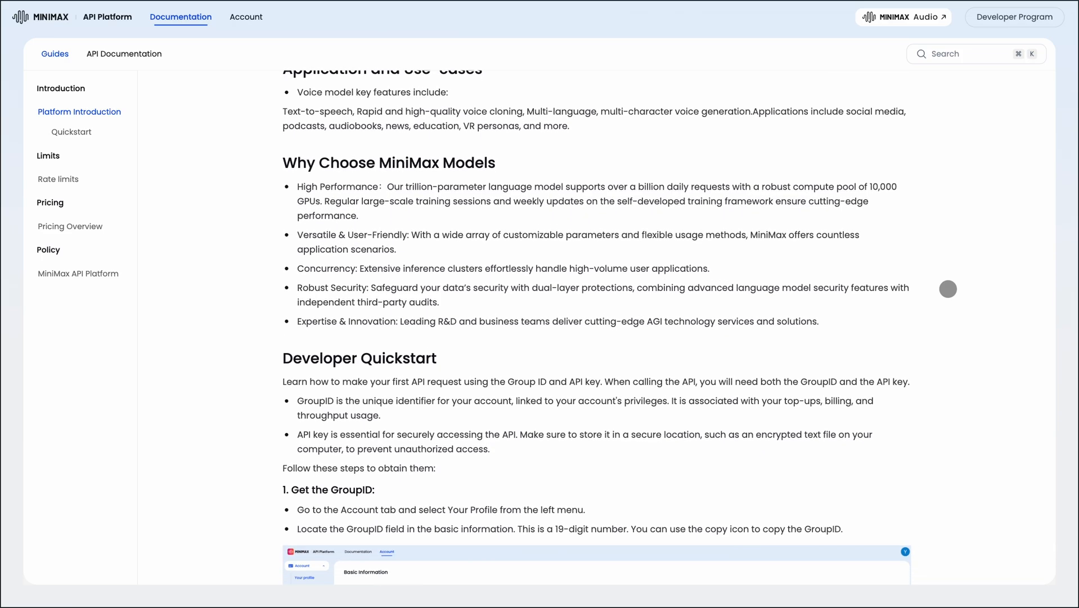